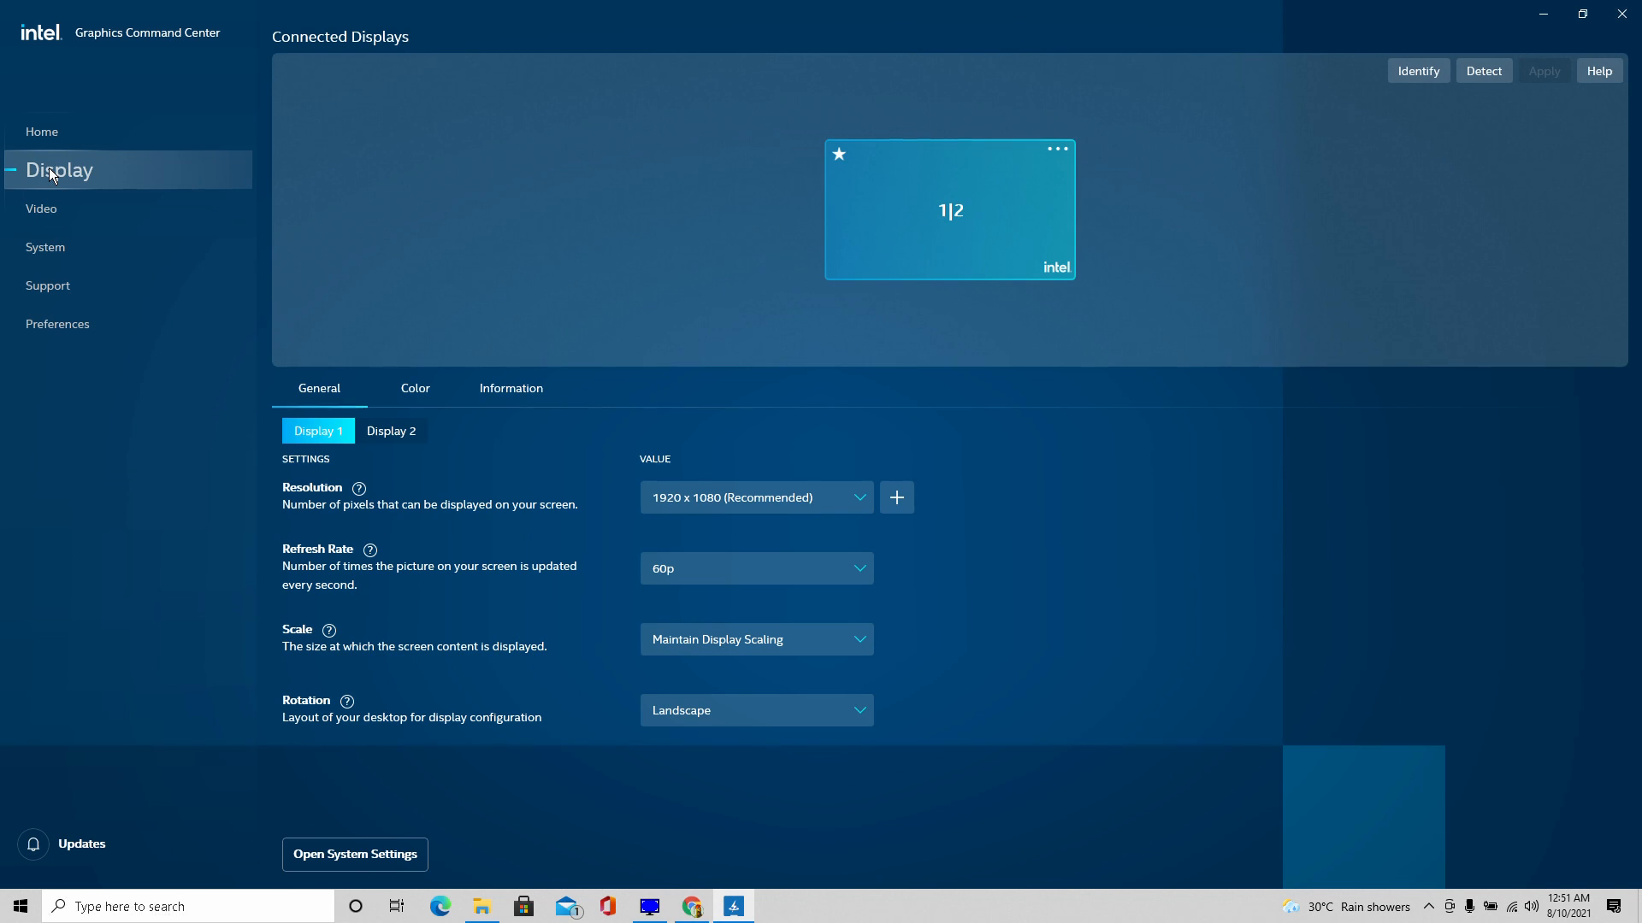
{"action": "mouse_move", "coordinate": [446, 338]}
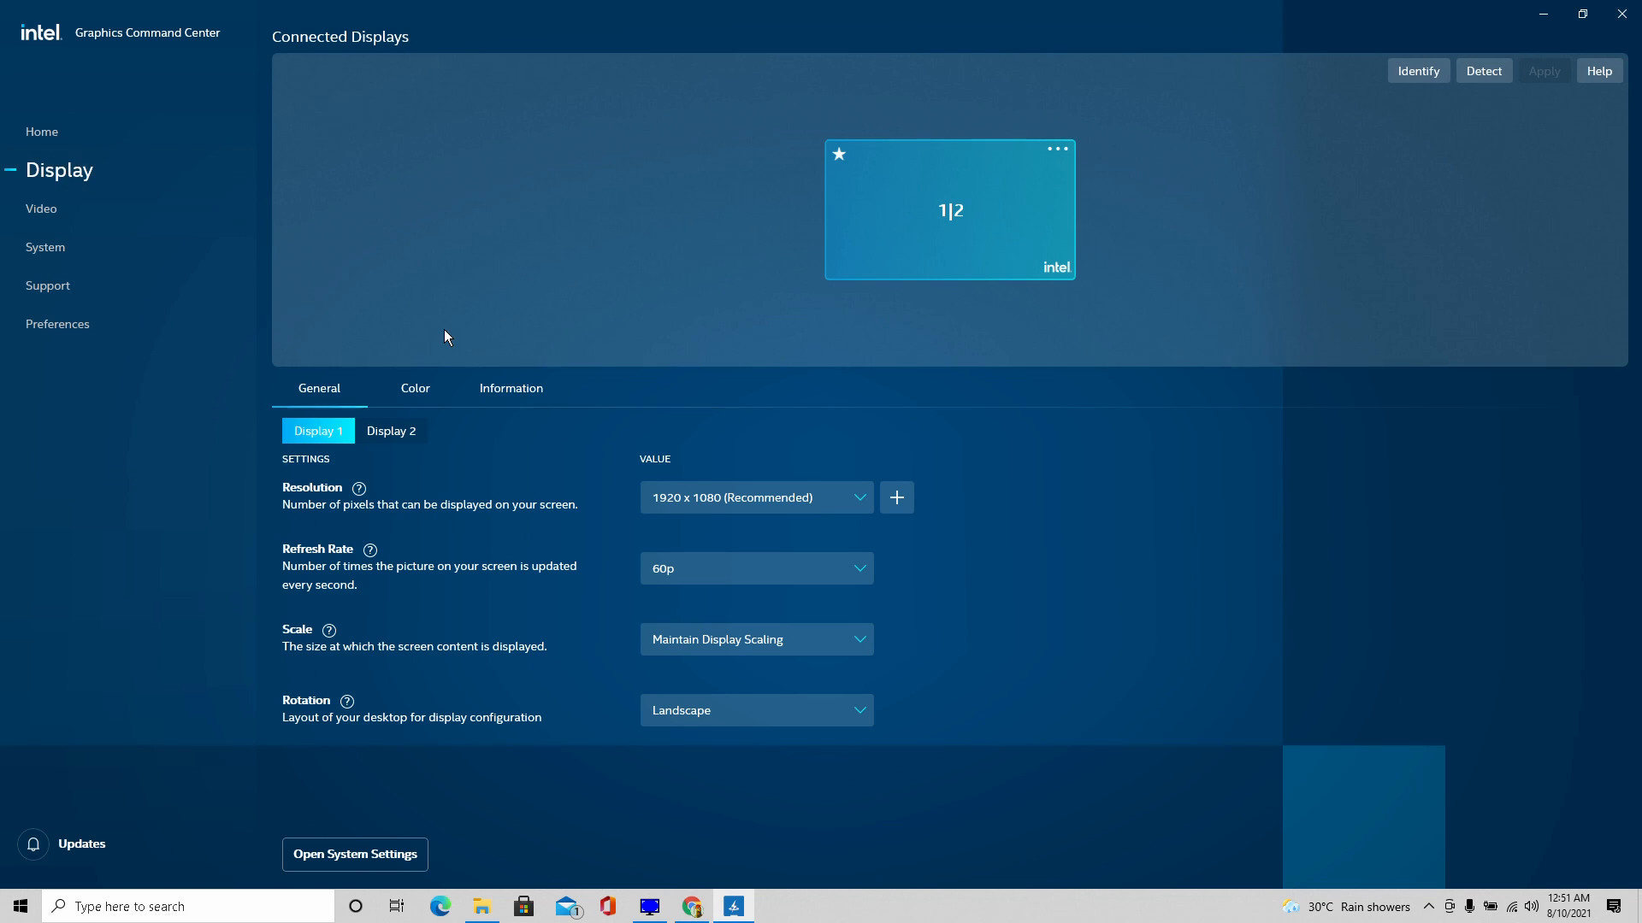
- Attempt adding a custom resolution for the display and dismiss the unsupported-resolution message
{"action": "left_click", "coordinate": [896, 497]}
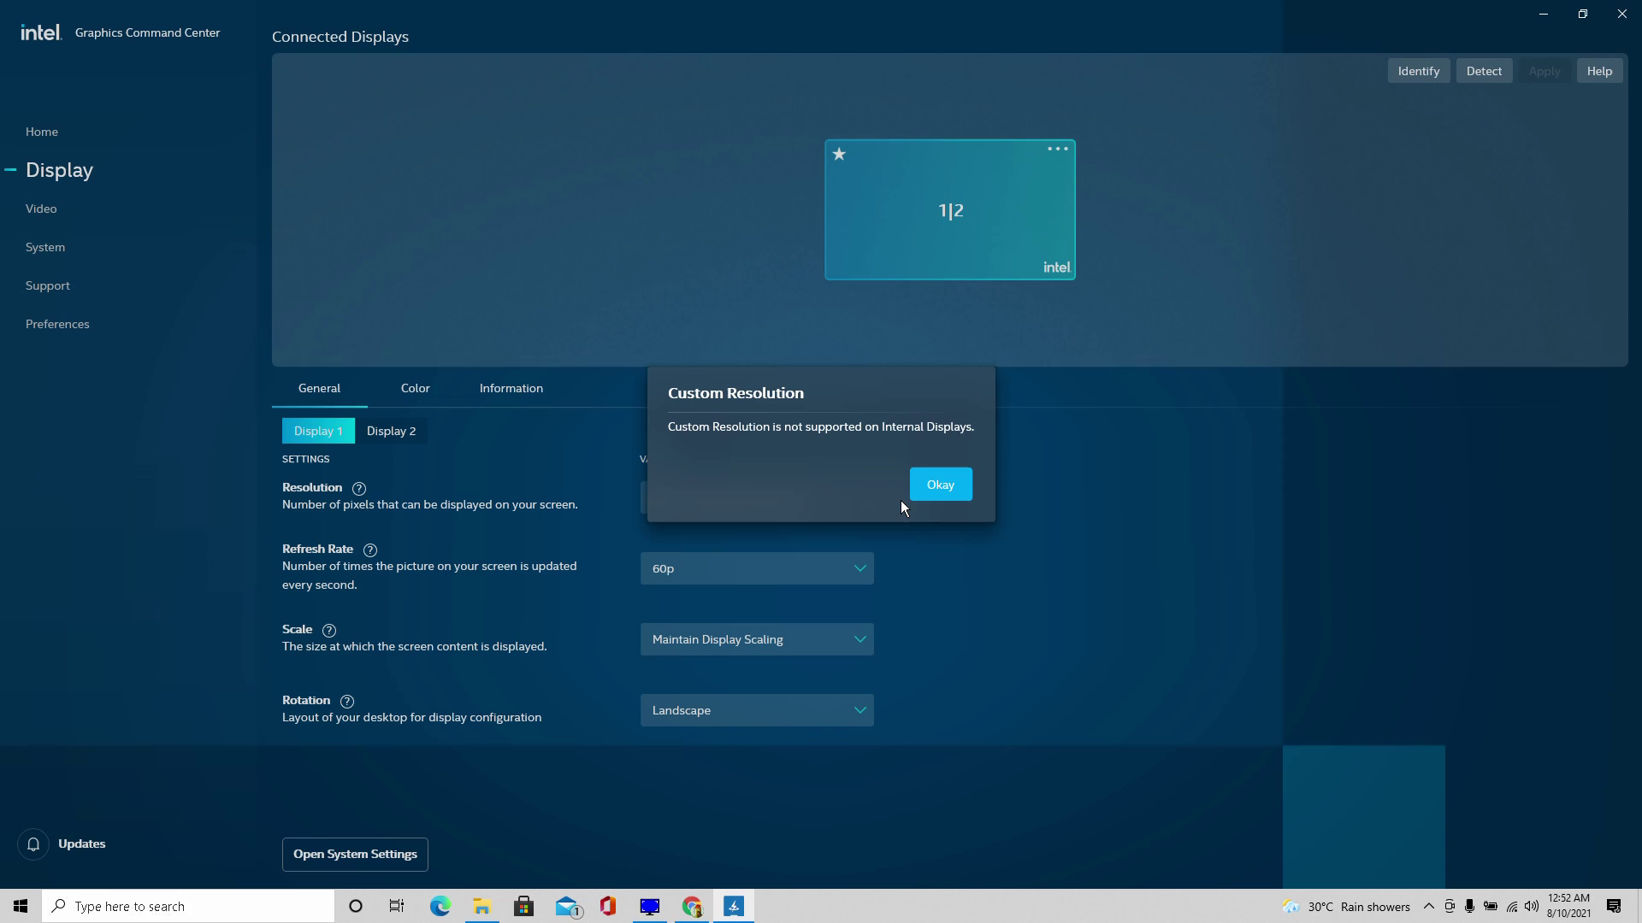
{"action": "left_click", "coordinate": [940, 484]}
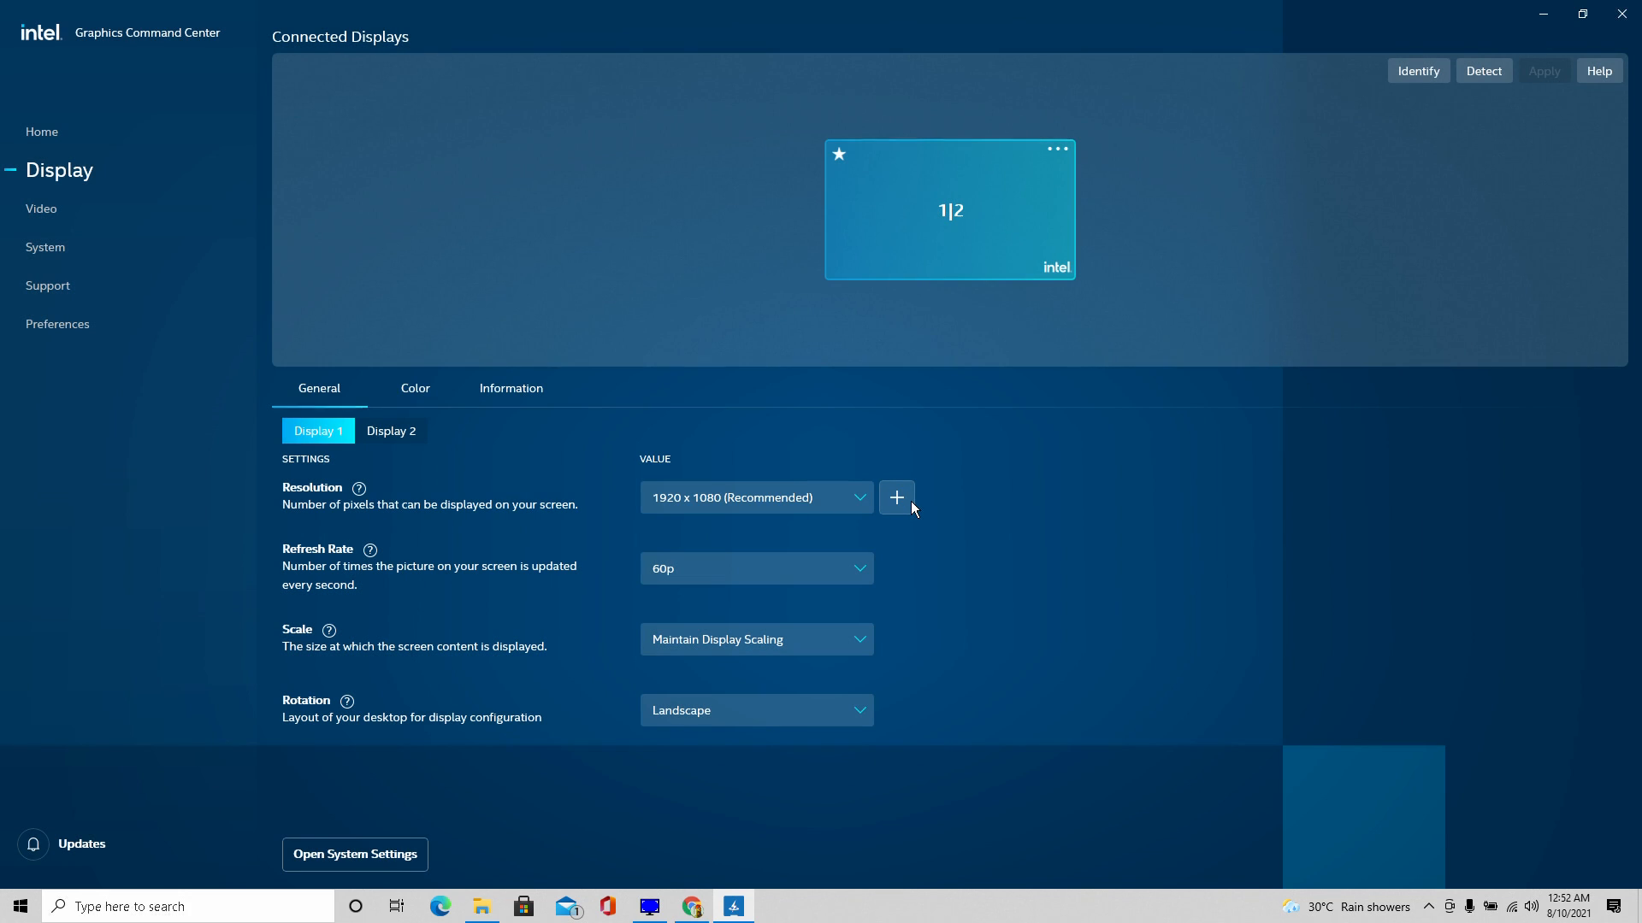
{"action": "mouse_move", "coordinate": [719, 889]}
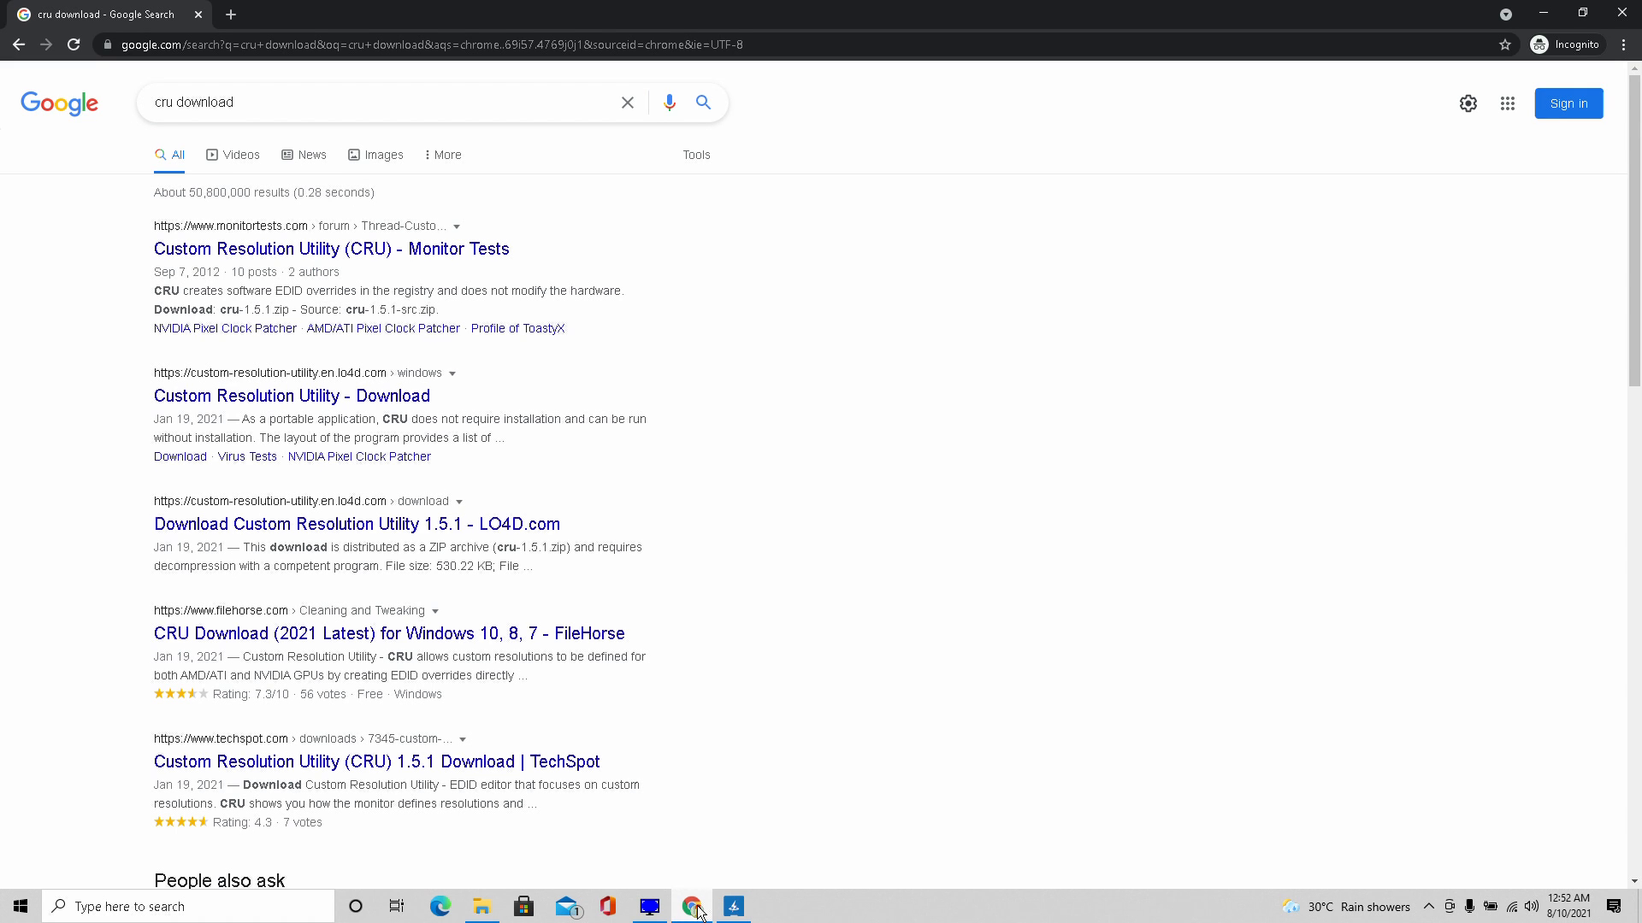
{"action": "mouse_move", "coordinate": [370, 597]}
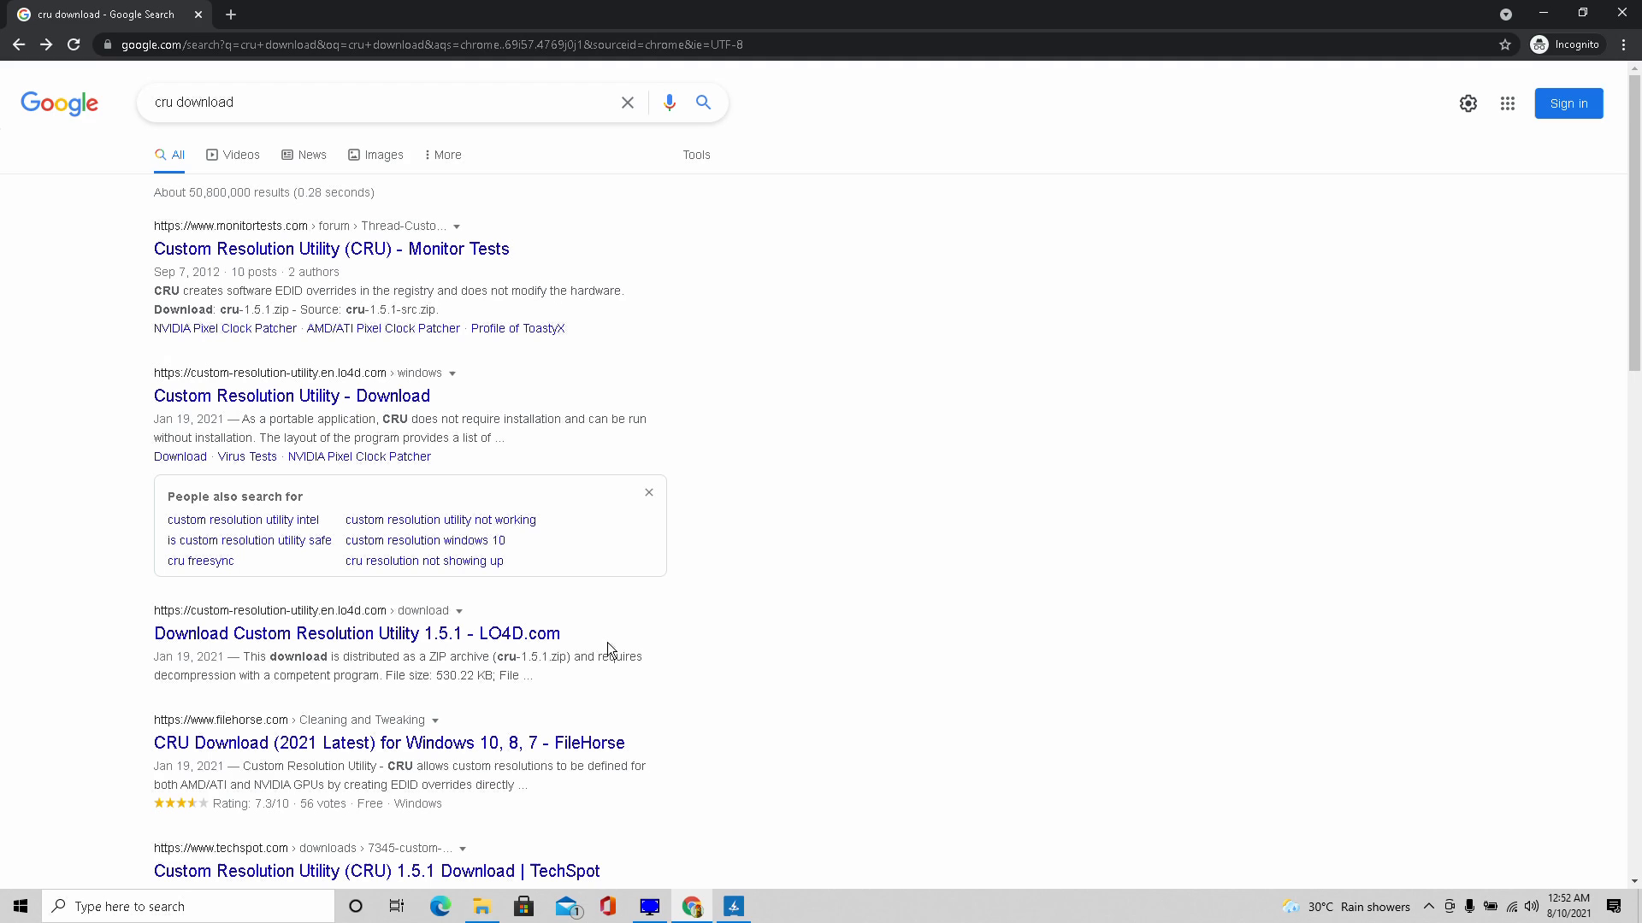
{"action": "mouse_move", "coordinate": [684, 855]}
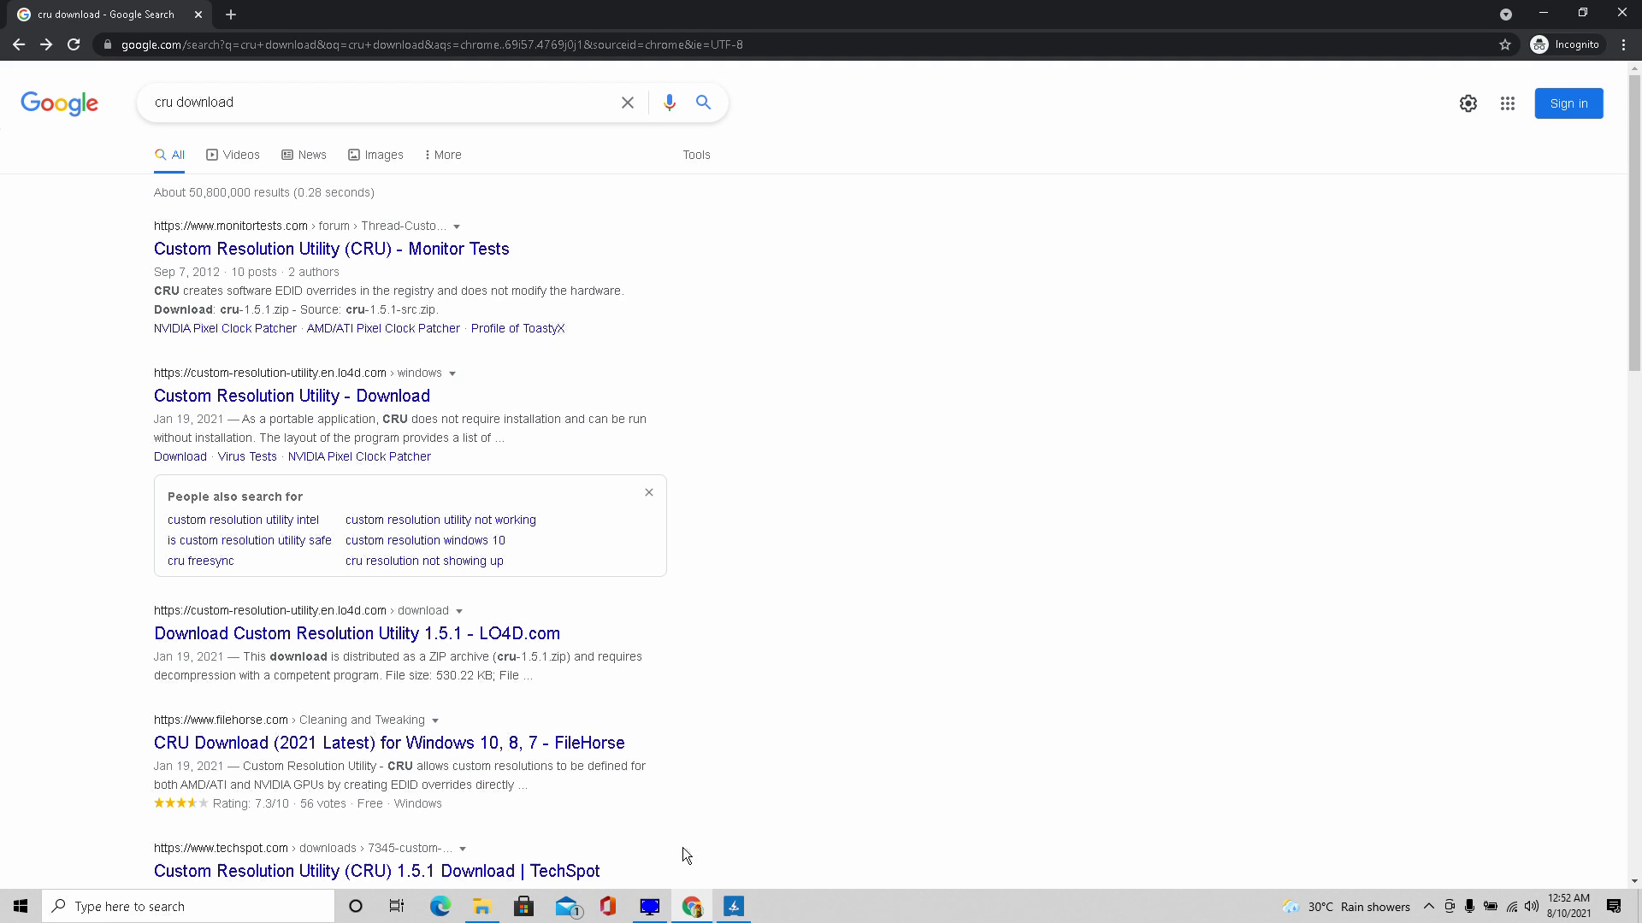
{"action": "mouse_move", "coordinate": [647, 905]}
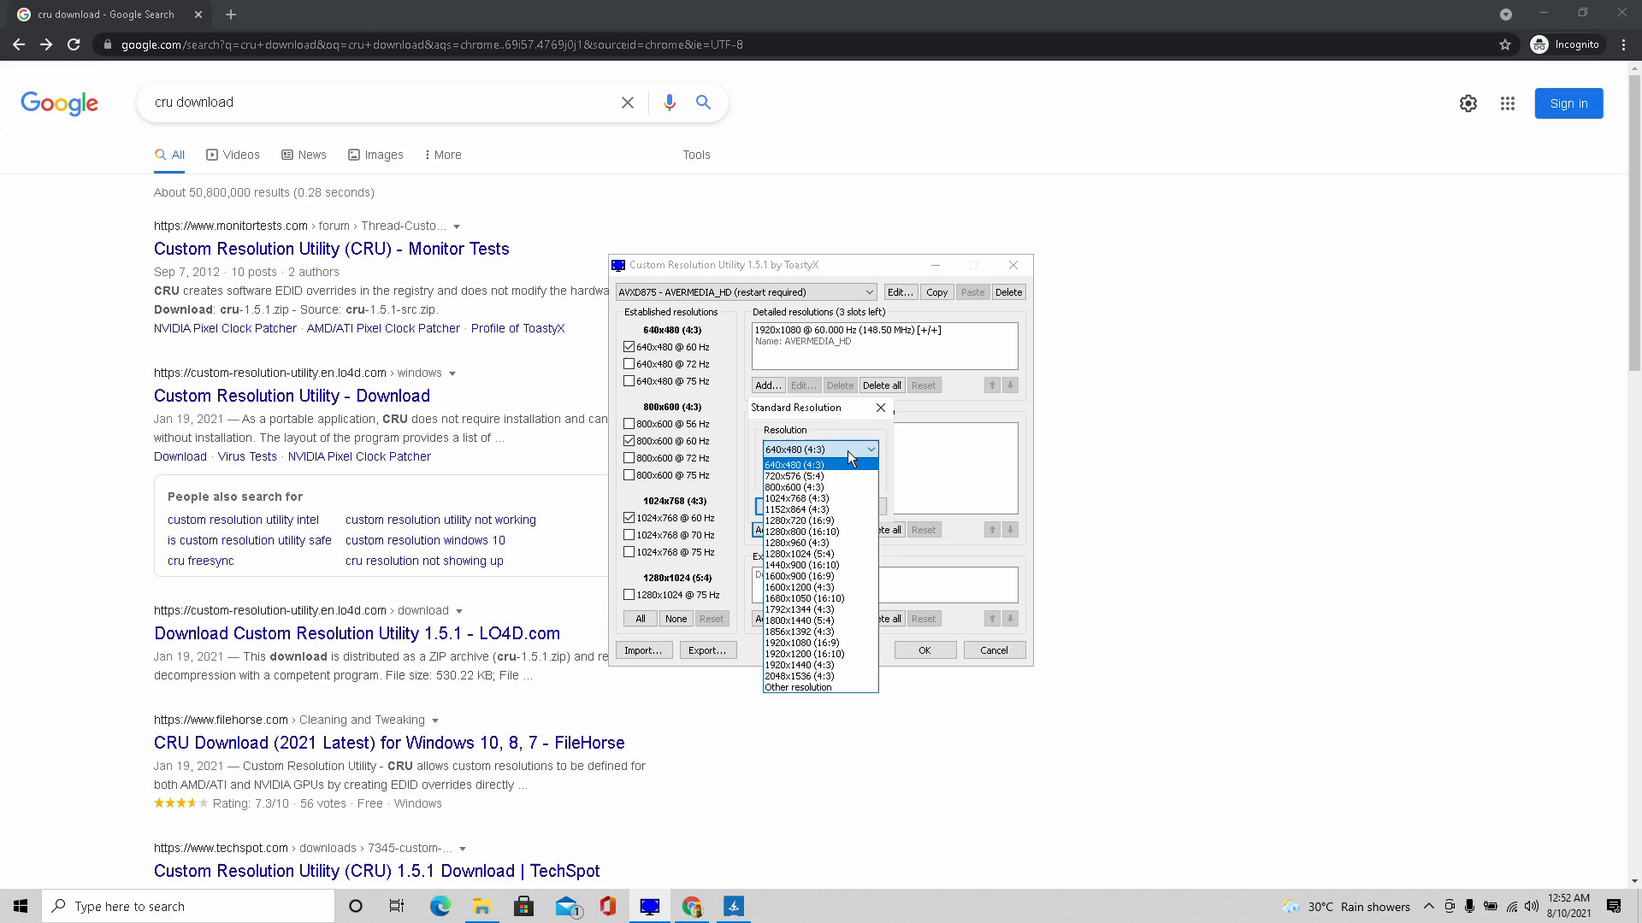
- Enter an Other resolution of 960 x 540 at 60 Hz and confirm it
{"action": "left_click", "coordinate": [800, 687]}
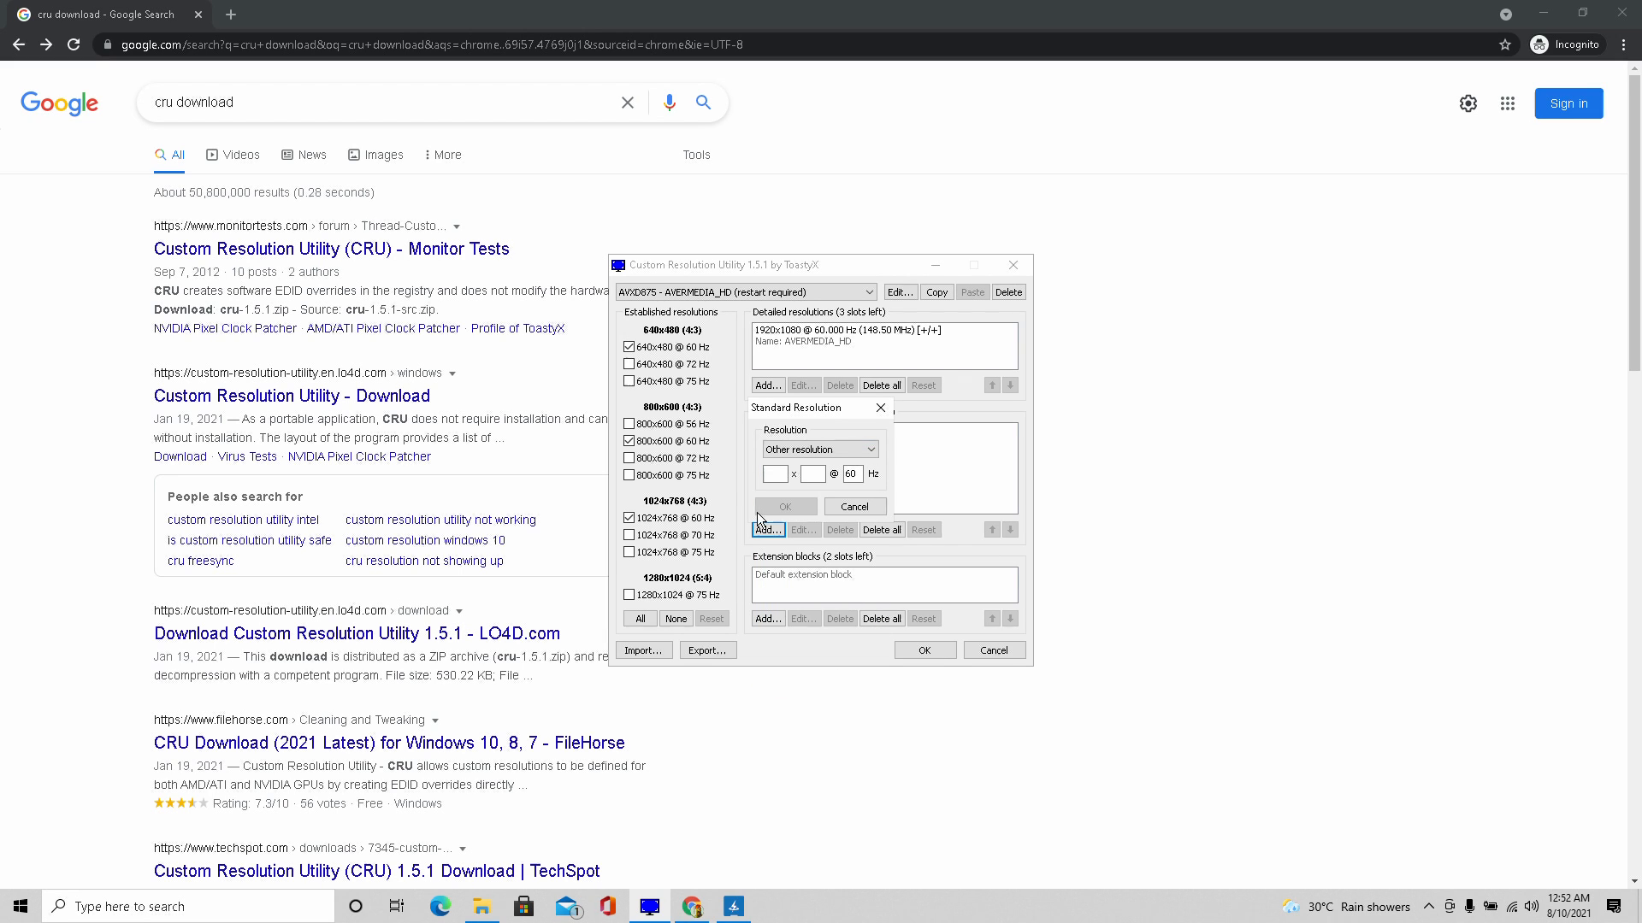
{"action": "type", "text": "9"}
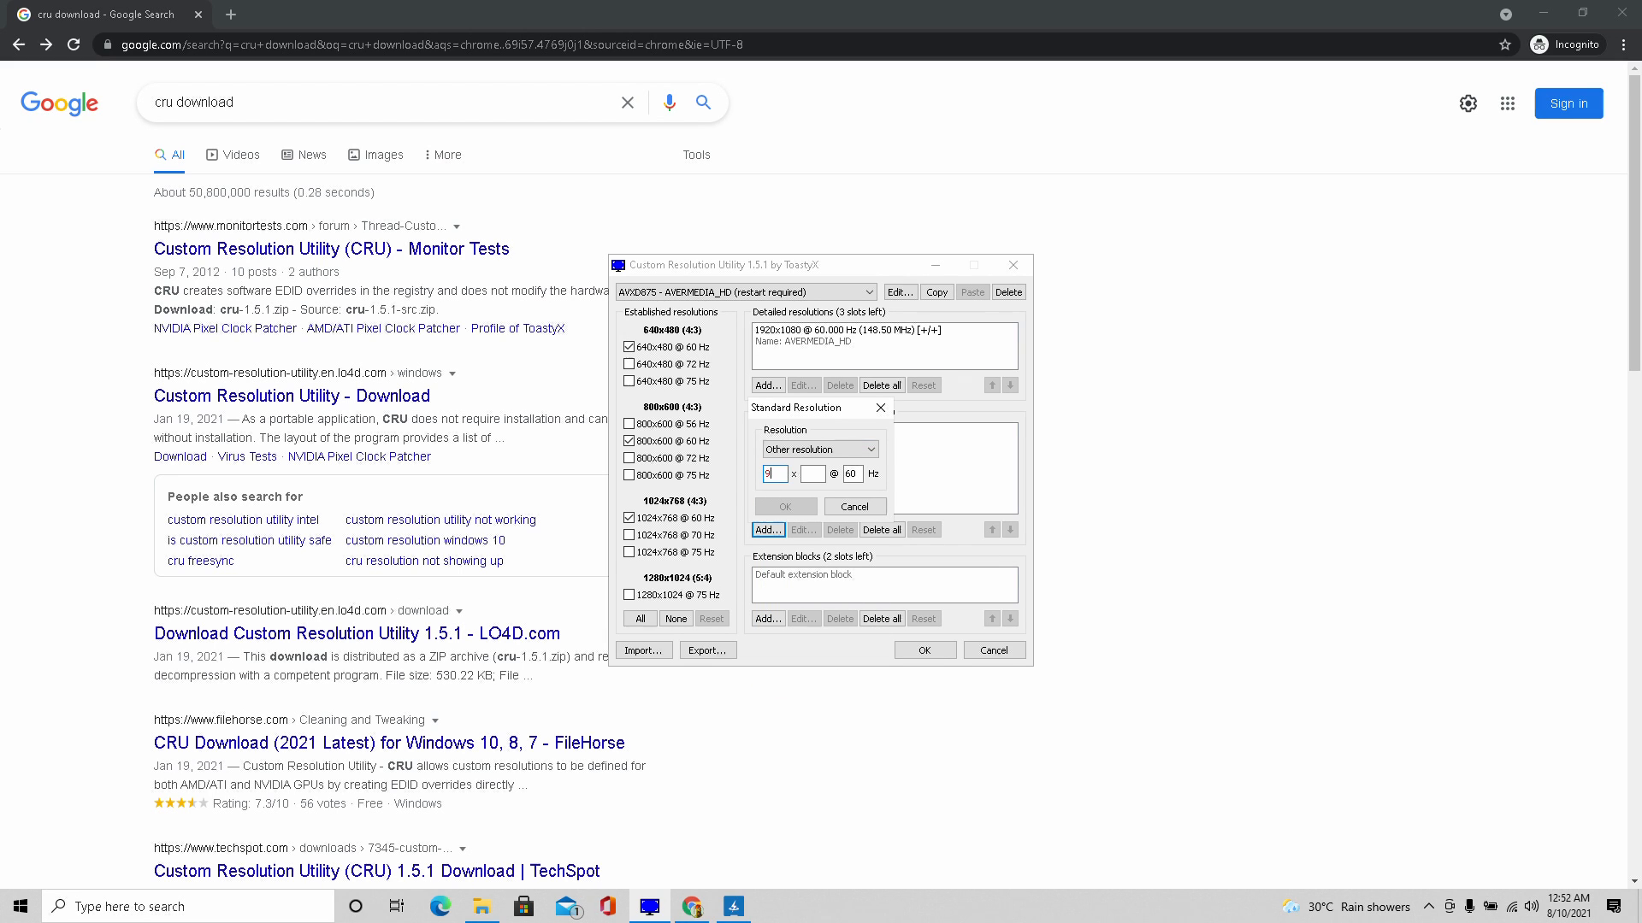
{"action": "type", "text": "60"}
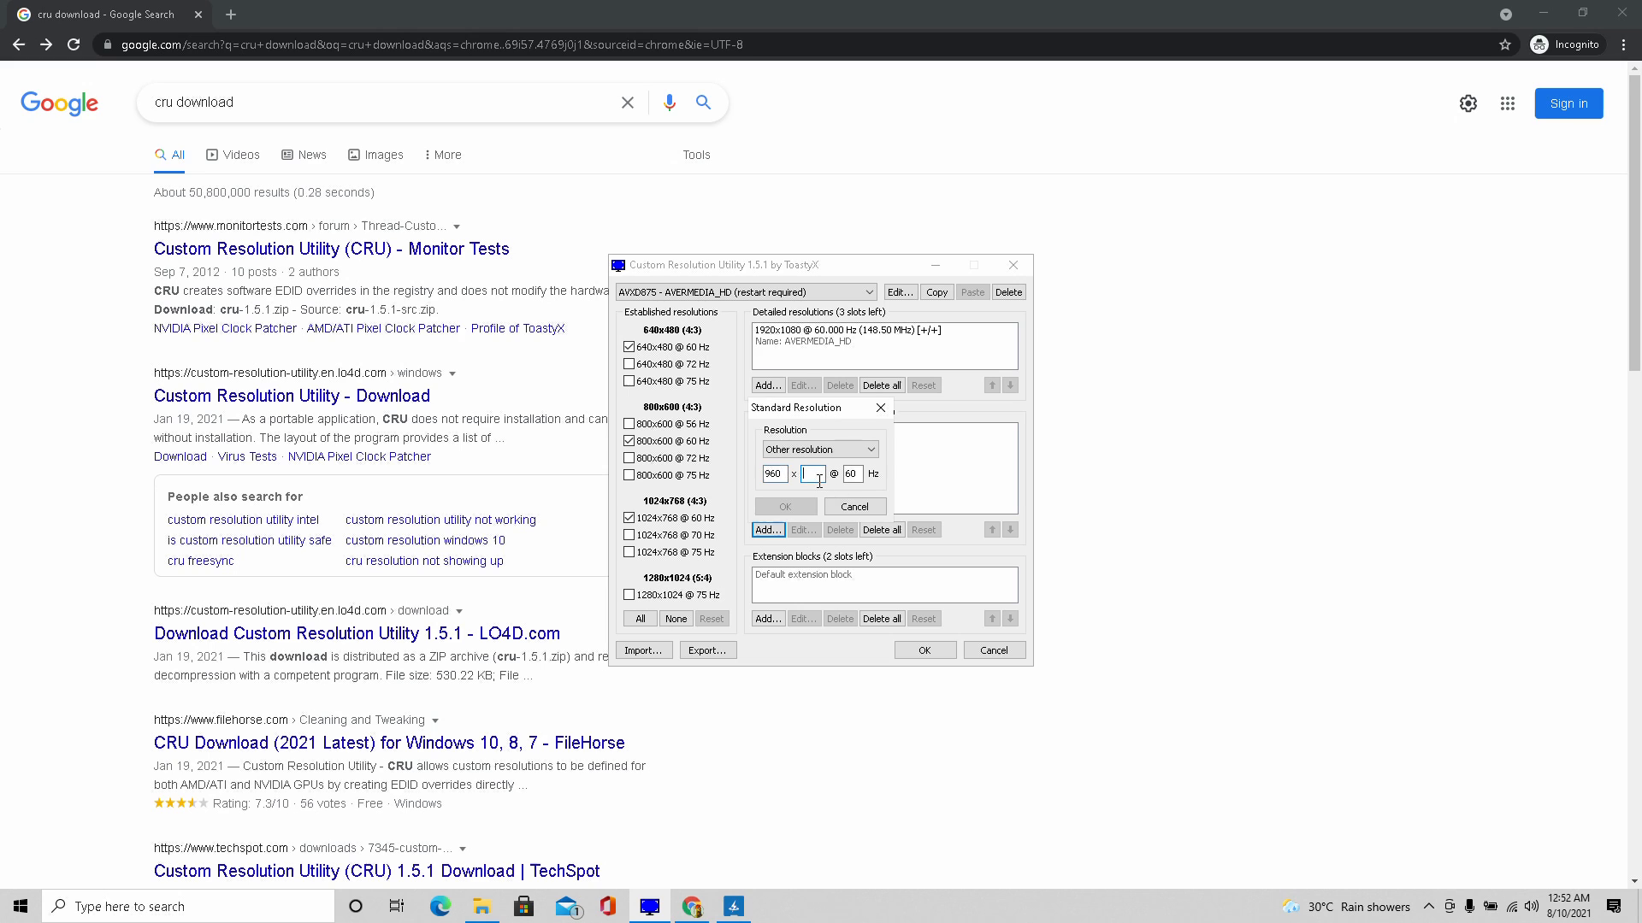
{"action": "type", "text": "540"}
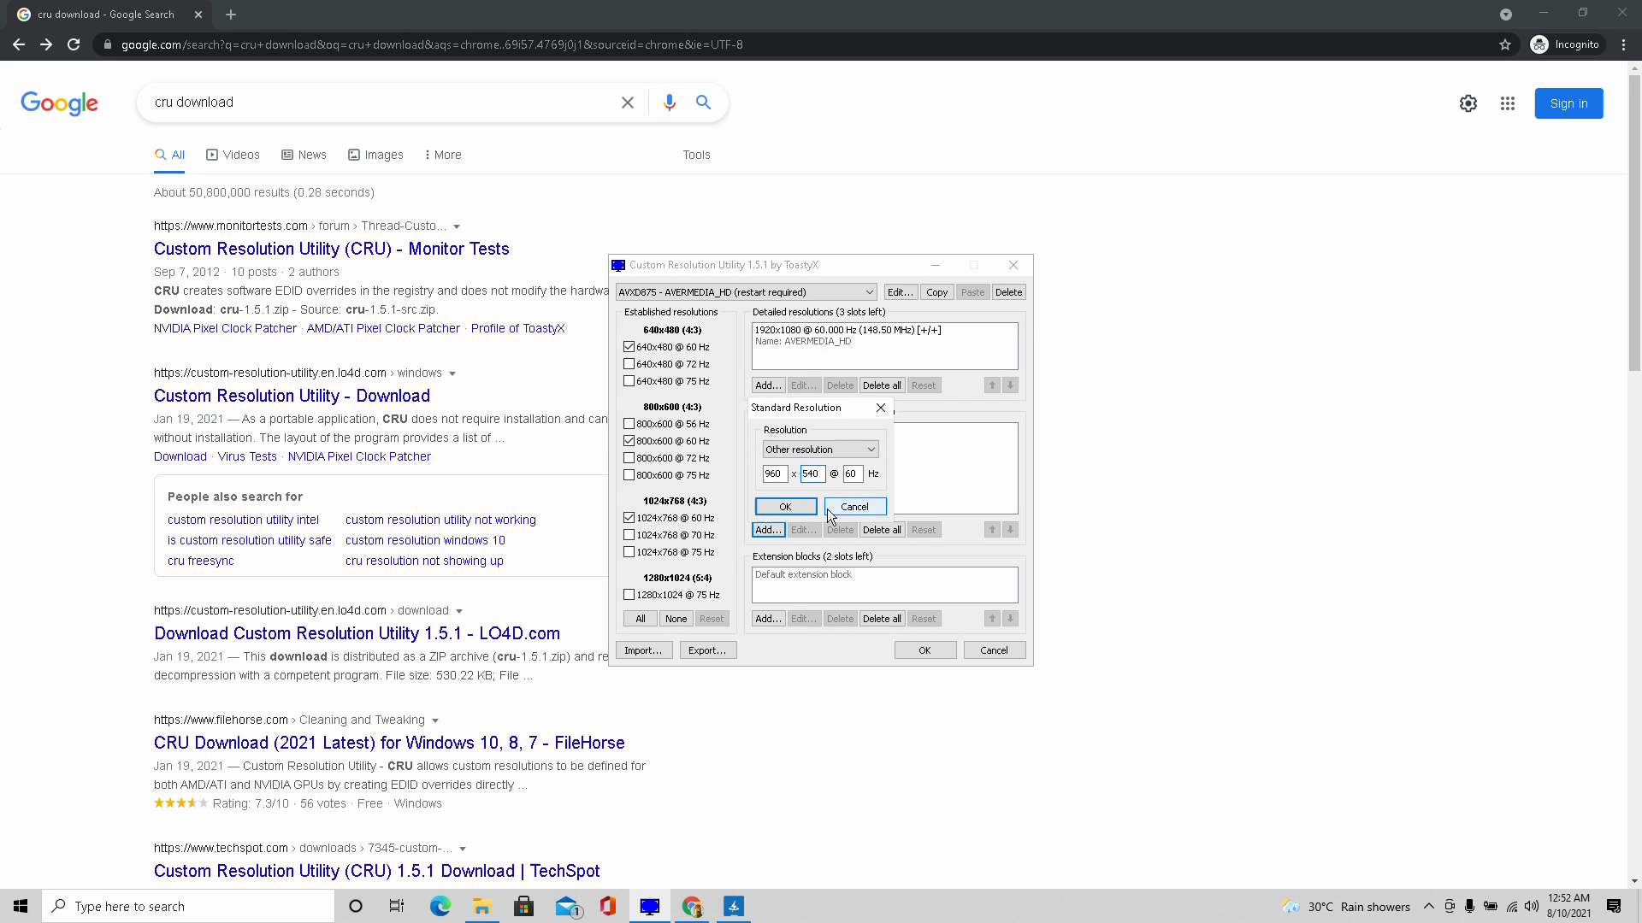
{"action": "left_click", "coordinate": [785, 506]}
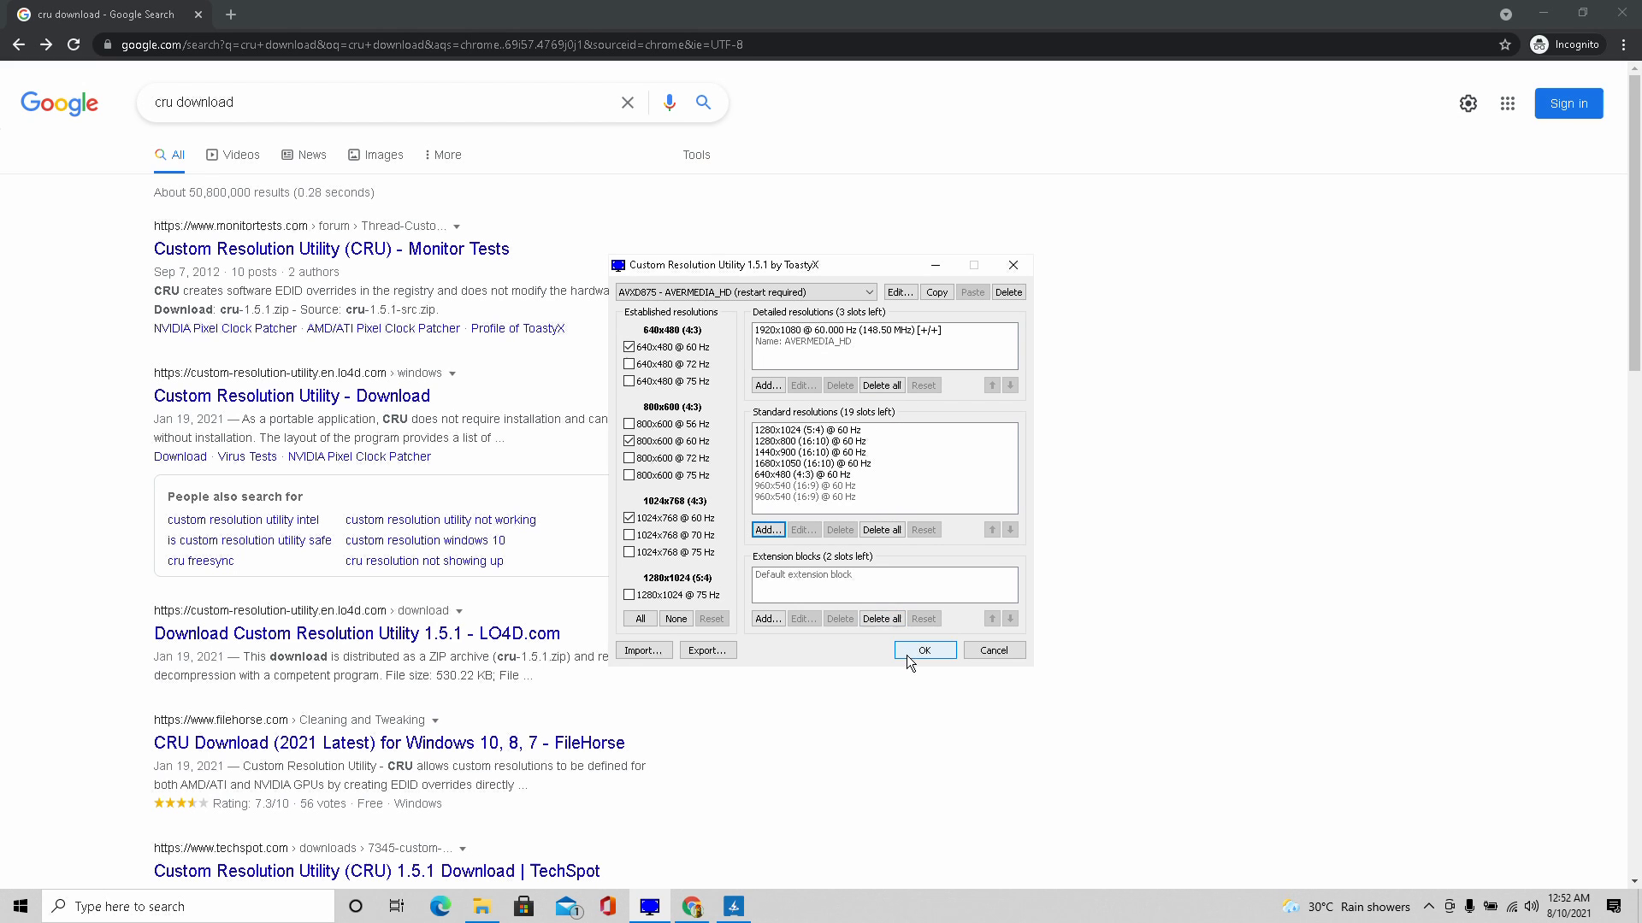